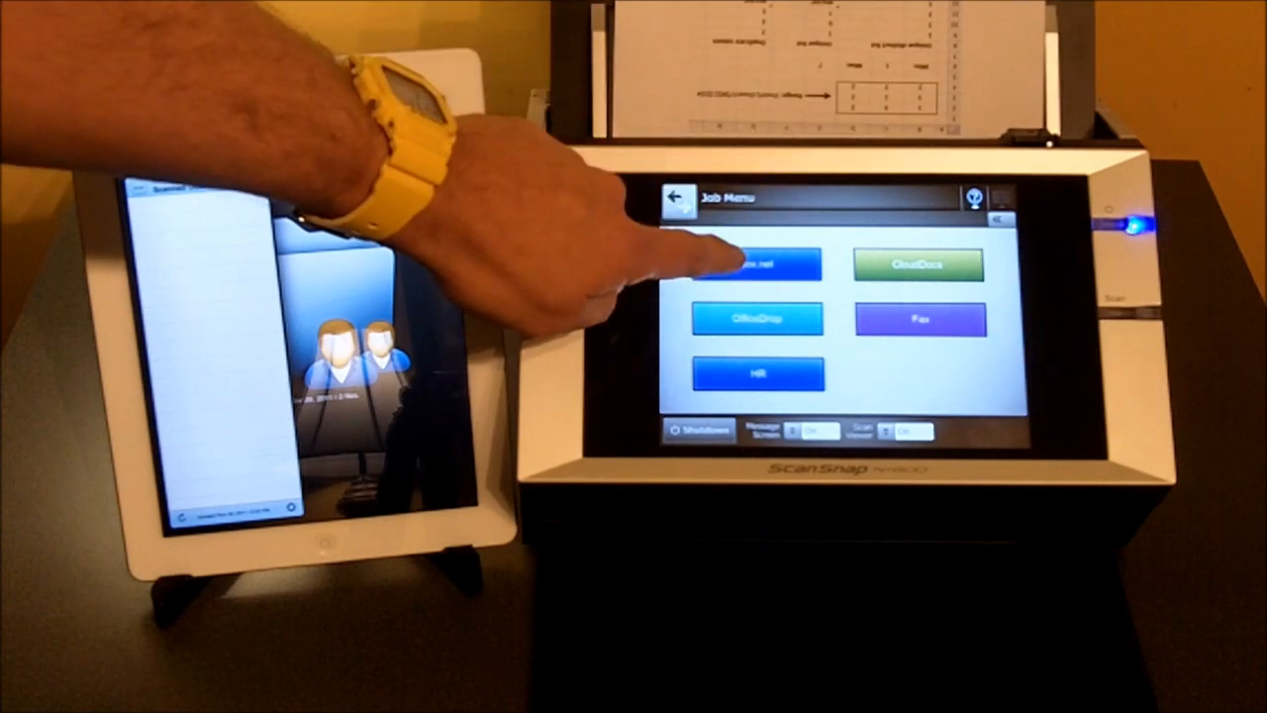
Choose the Box.net job from the Job Menu and start scanning the loaded document
click(757, 262)
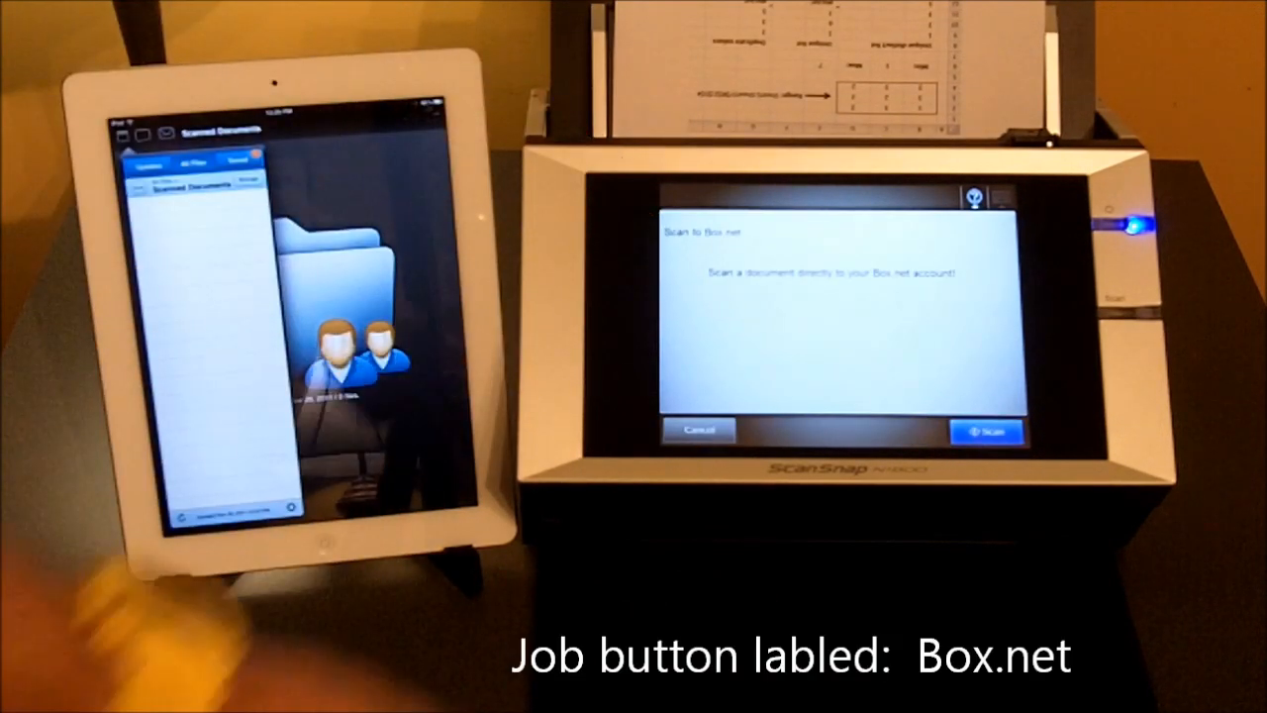
click(986, 429)
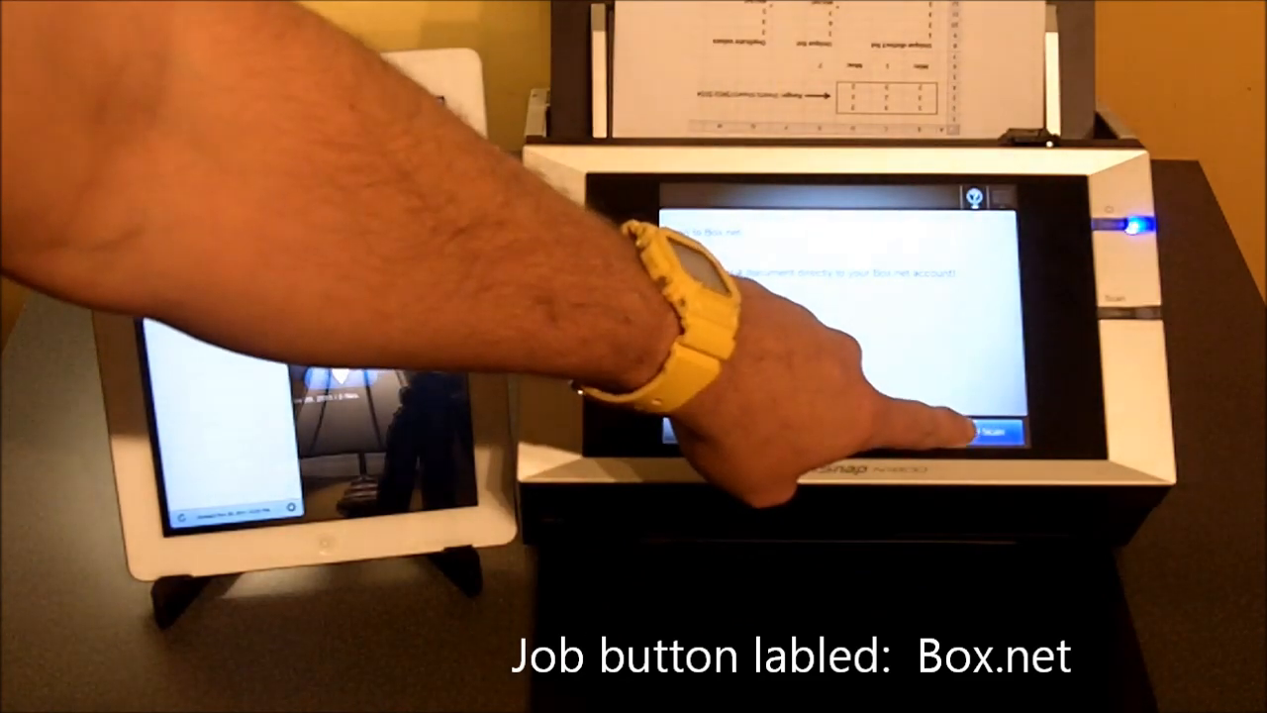
click(1000, 436)
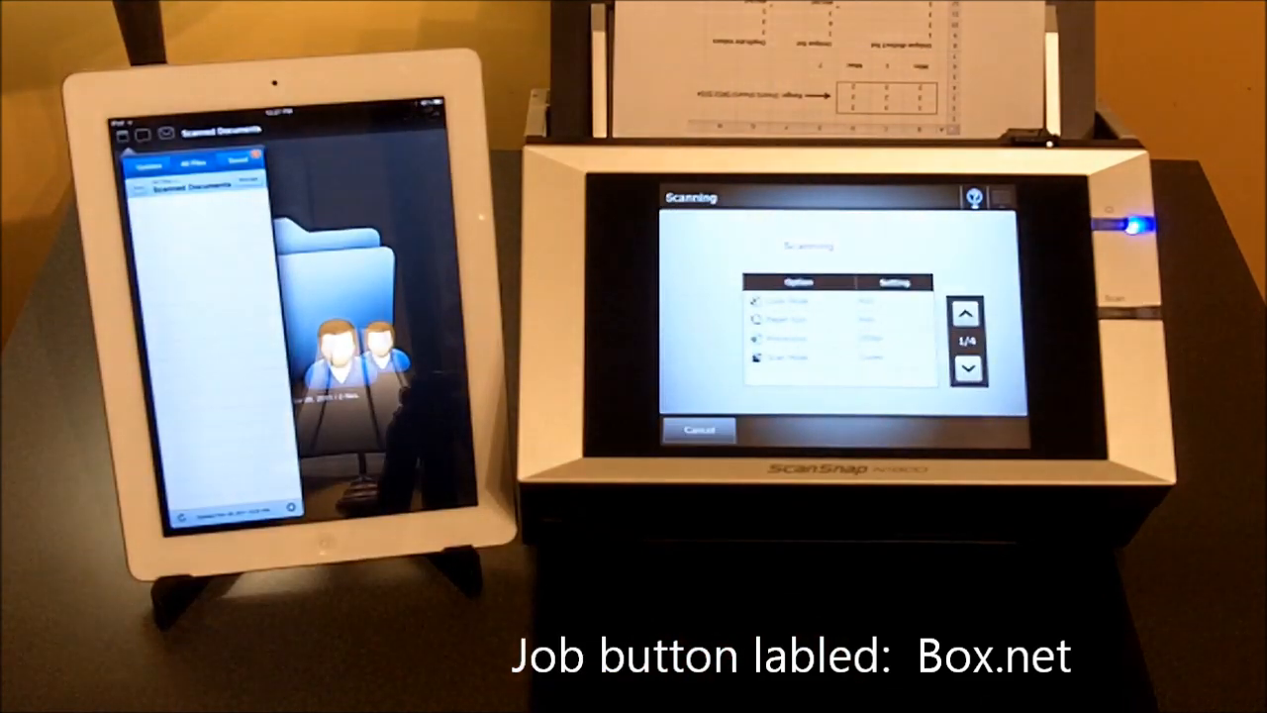